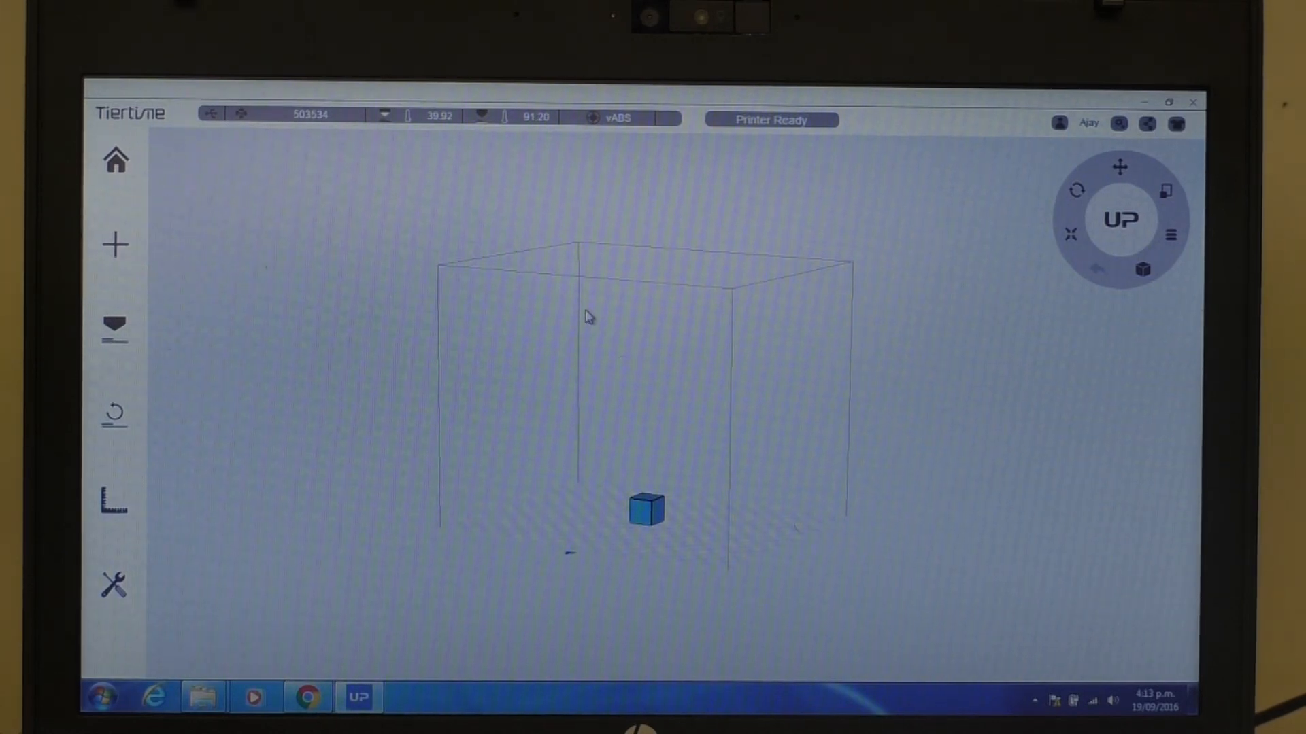
mouse_move(114, 510)
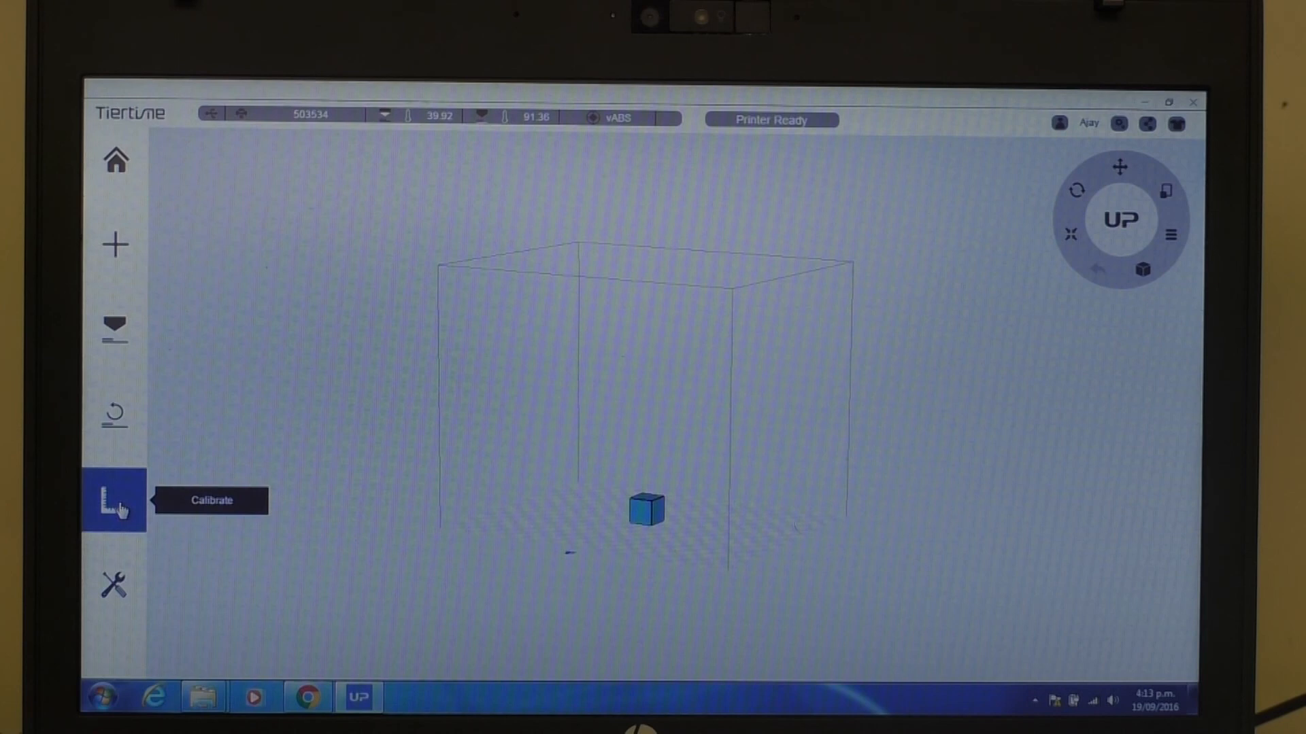
Open the Calibrate panel to view the nine leveling points and nozzle height 211.40.
left_click(111, 502)
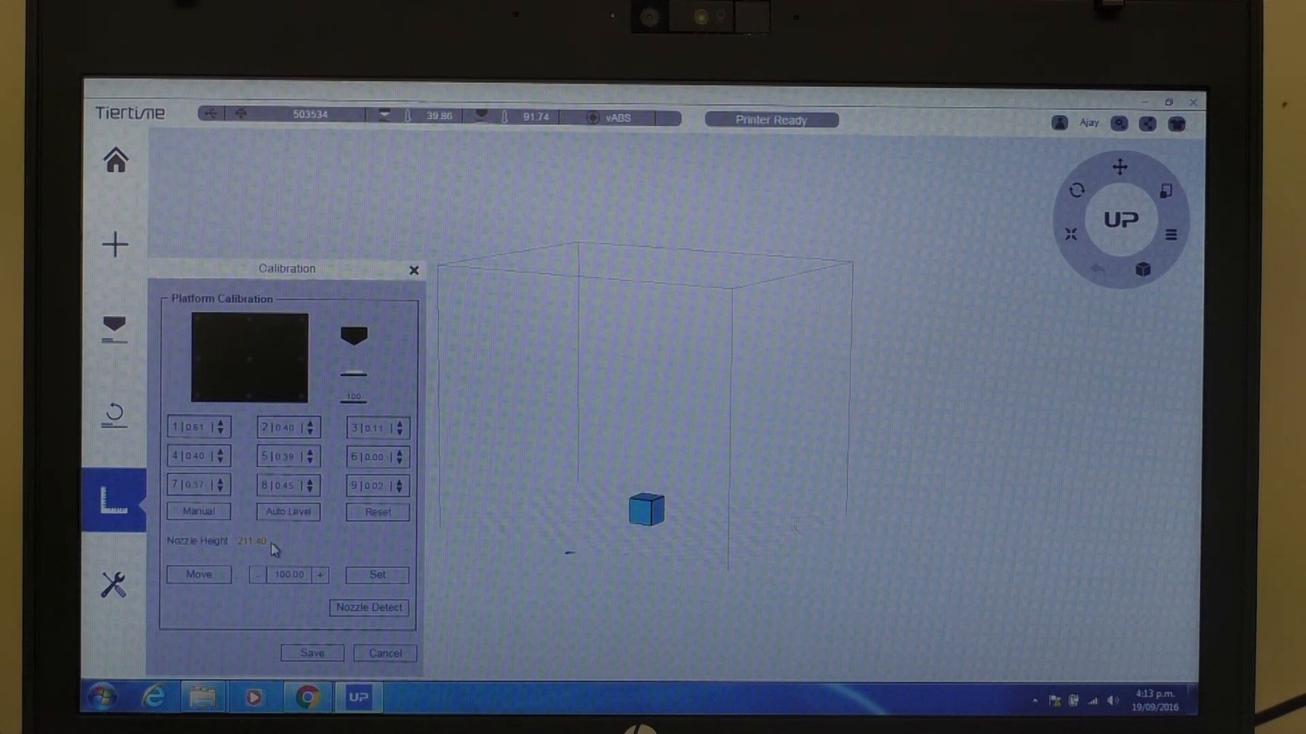
Close the Calibration window to return to the cube on the build platform.
left_click(414, 269)
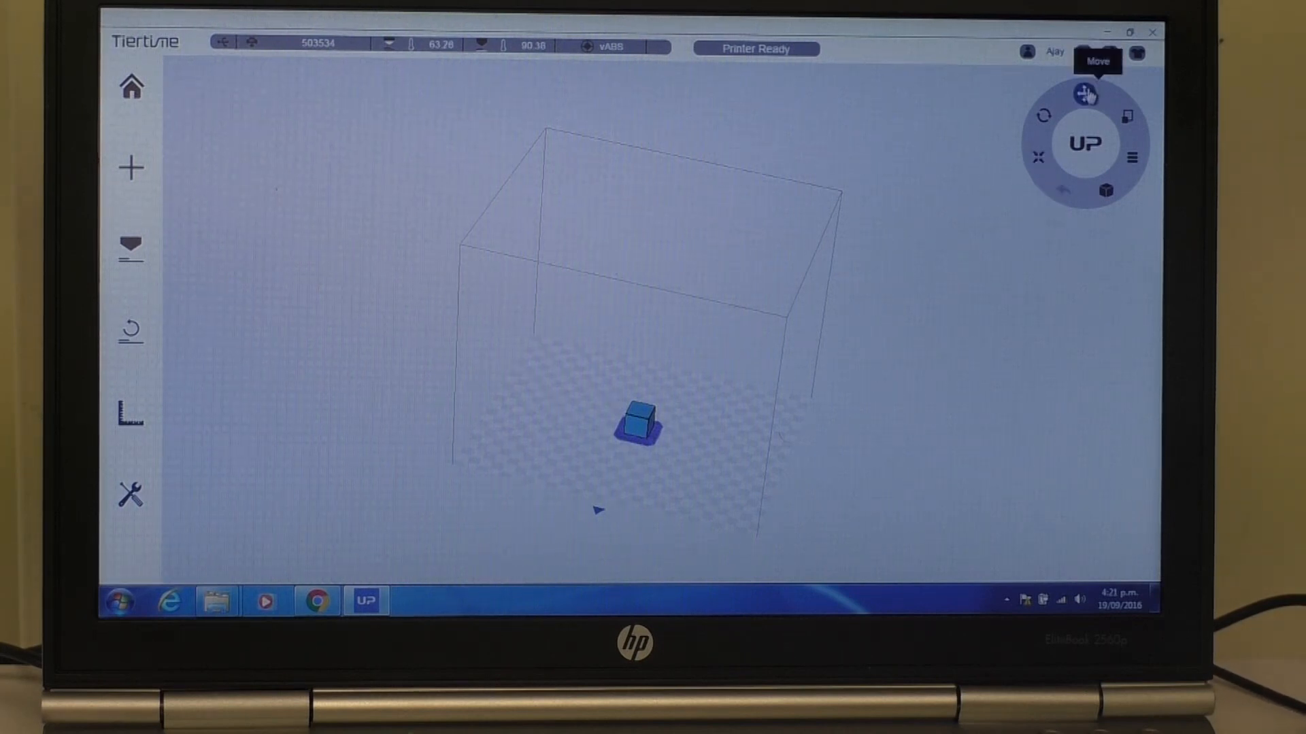
Activate the Move tool on the cube to shift it right along the X axis.
left_click(1081, 93)
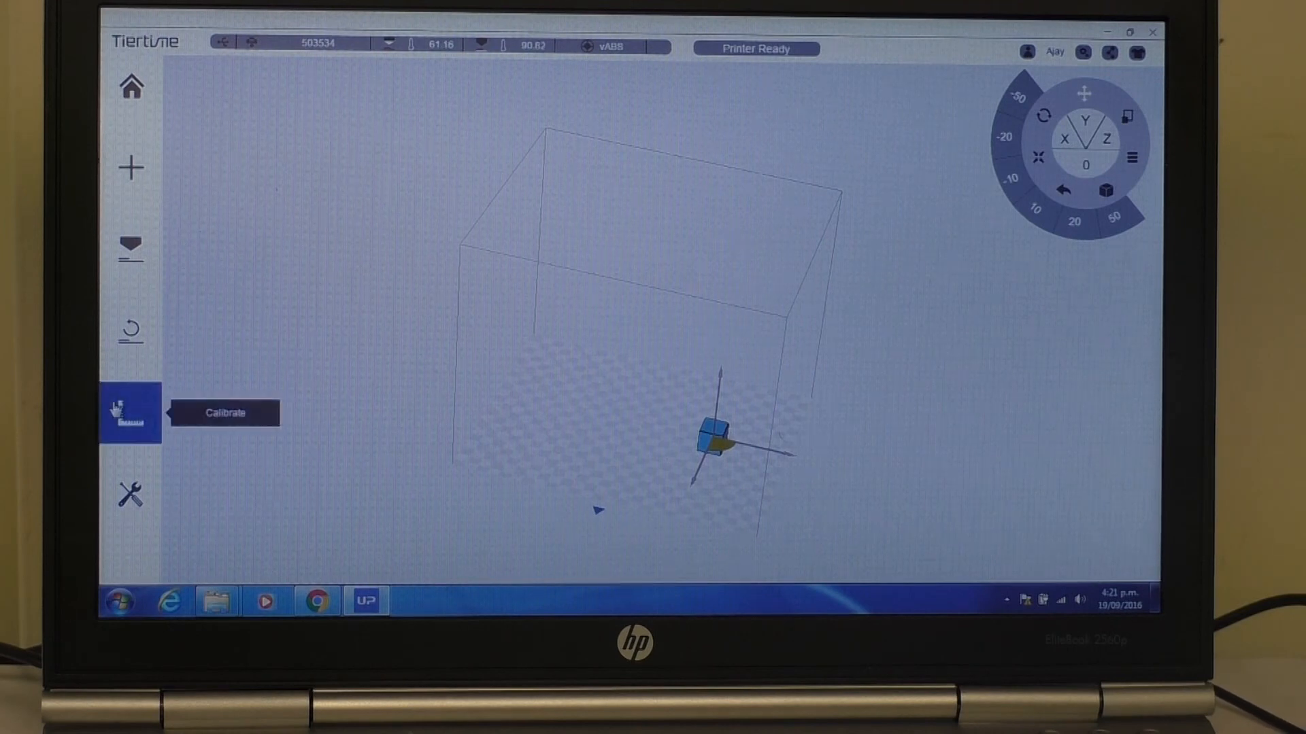
Reopen Calibrate, set the nozzle height to 211.1 and save it.
left_click(130, 414)
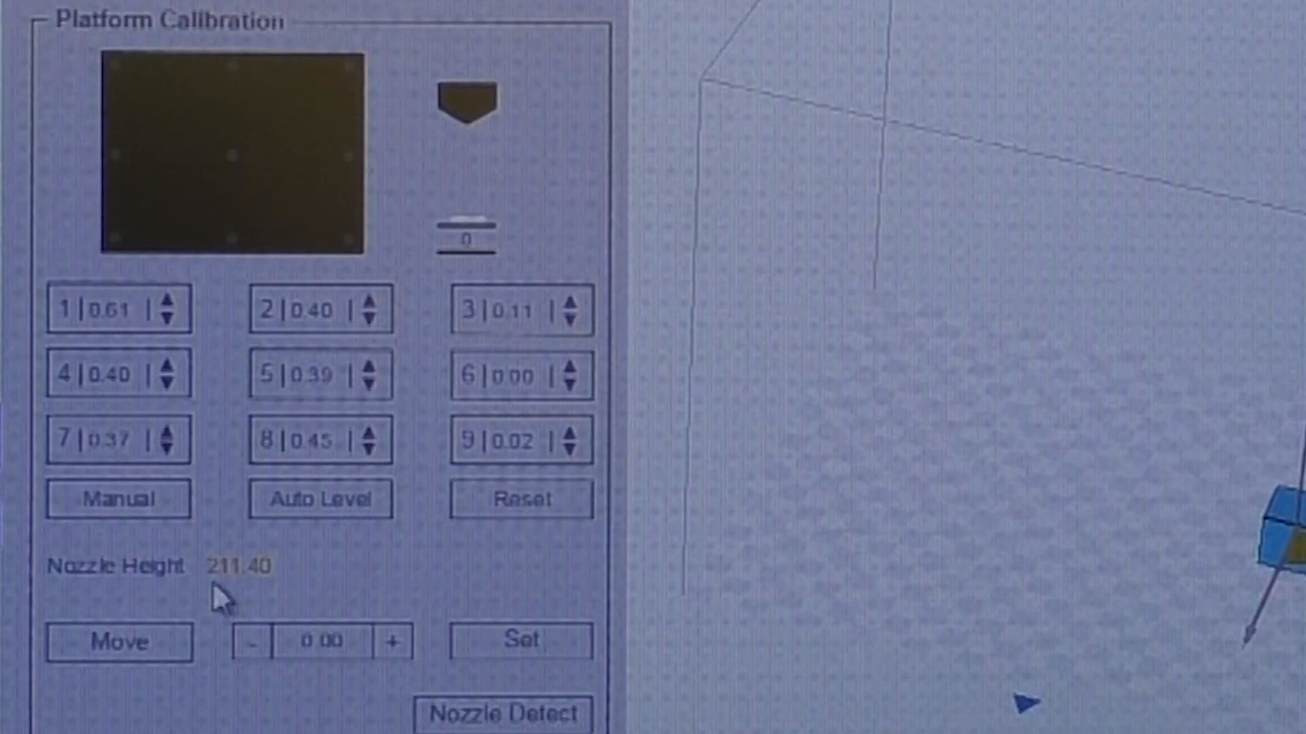
mouse_move(279, 622)
type("211.1")
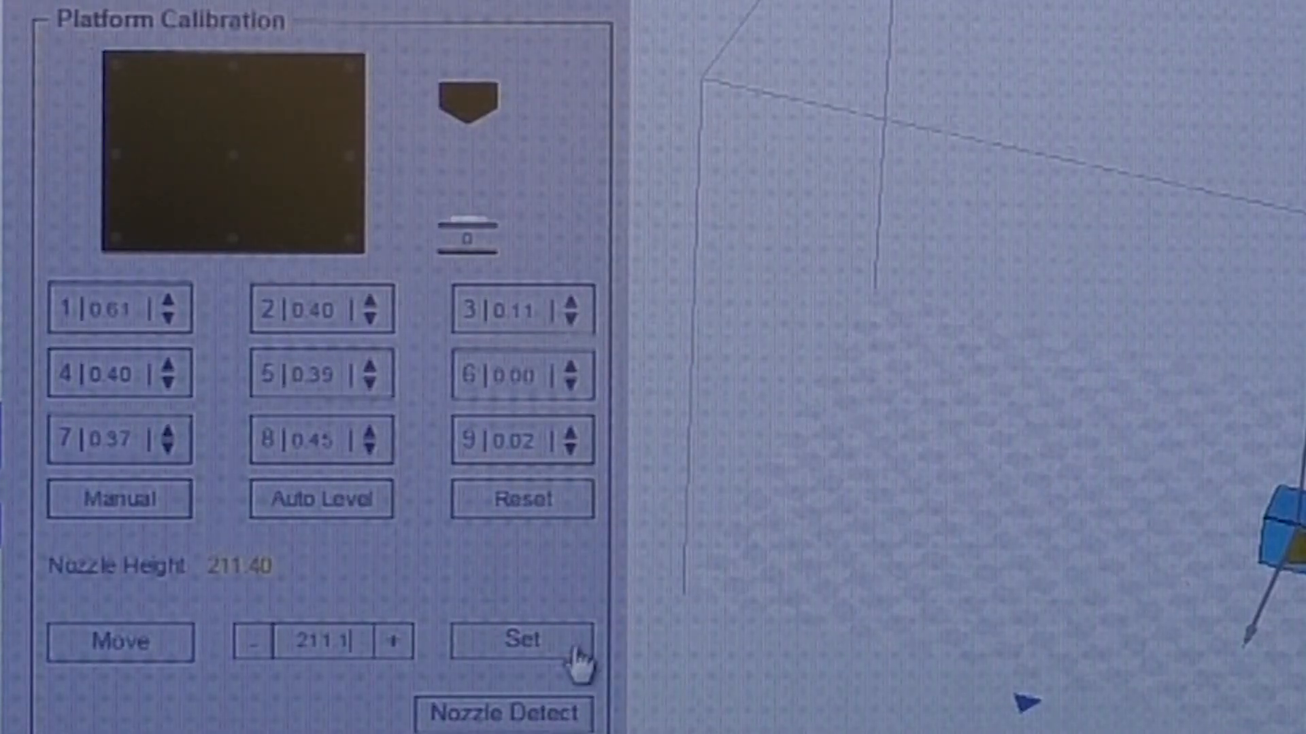
left_click(516, 640)
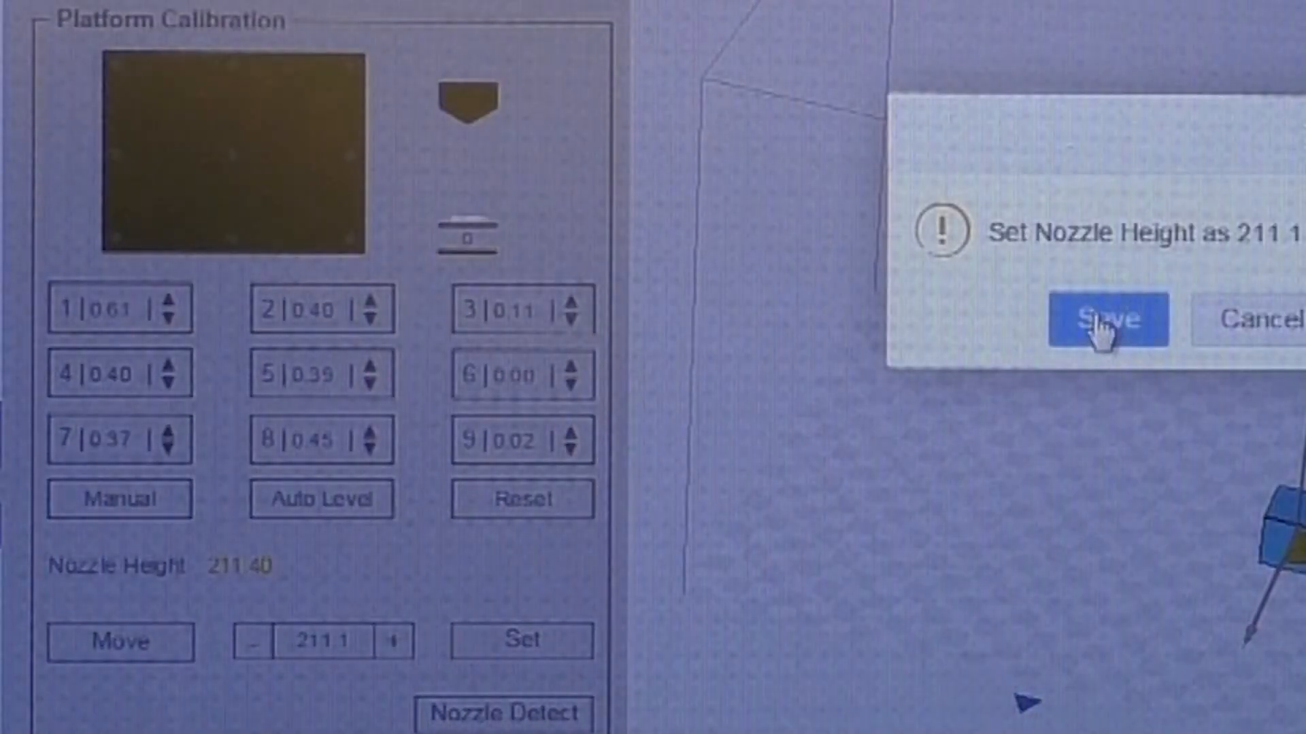
left_click(1103, 320)
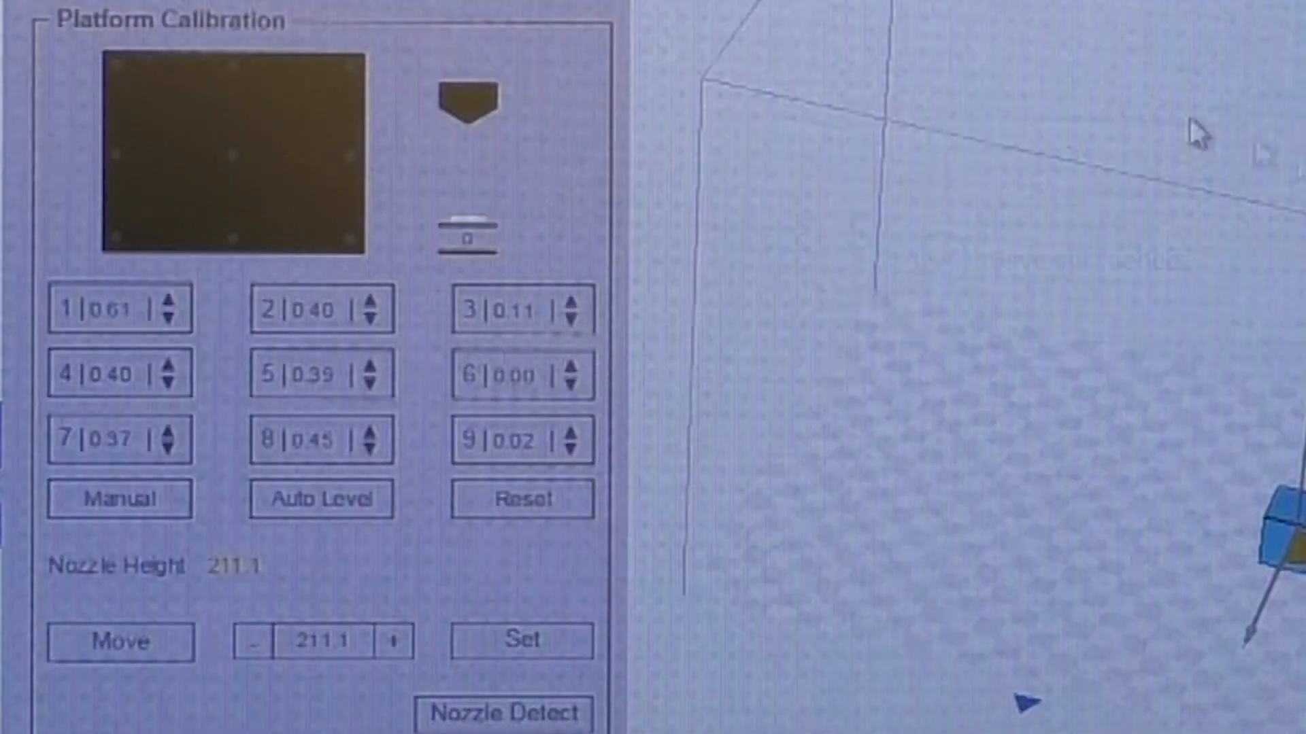